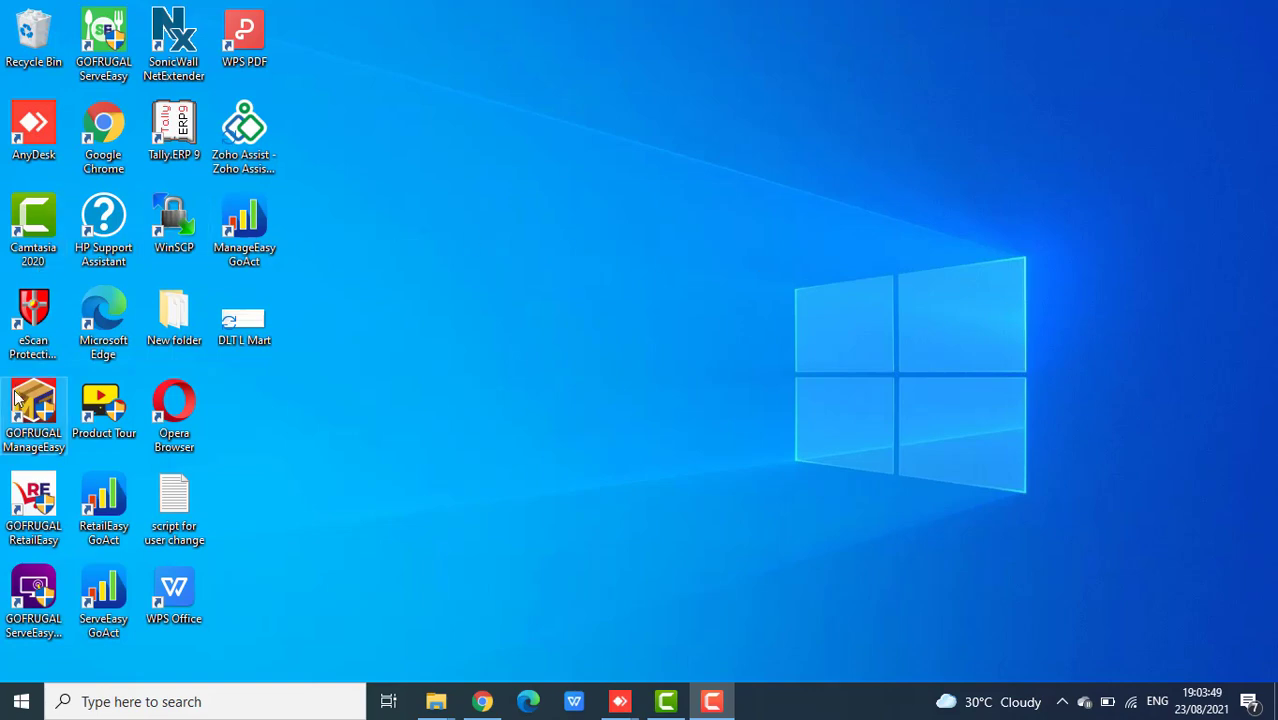
- Launch GOFRUGAL ManageEasy and log in as SUPERUSER to reach the reset form
left_click(33, 415)
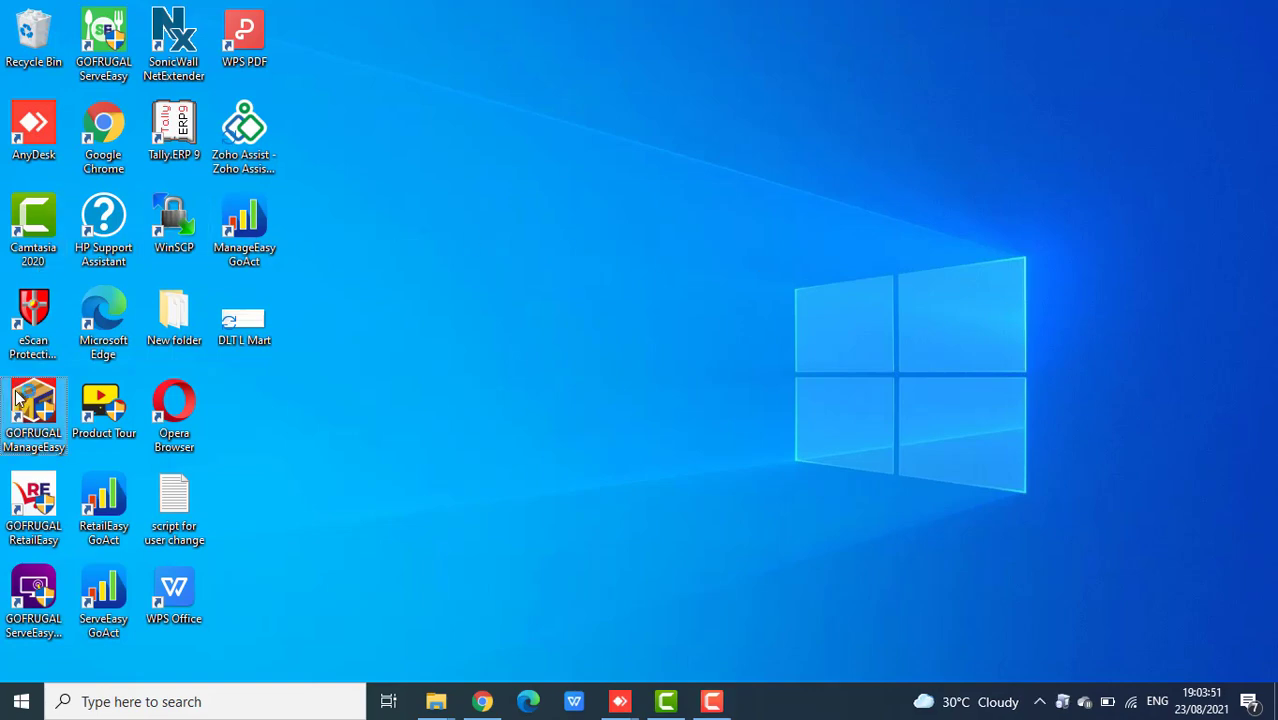
double_click(33, 405)
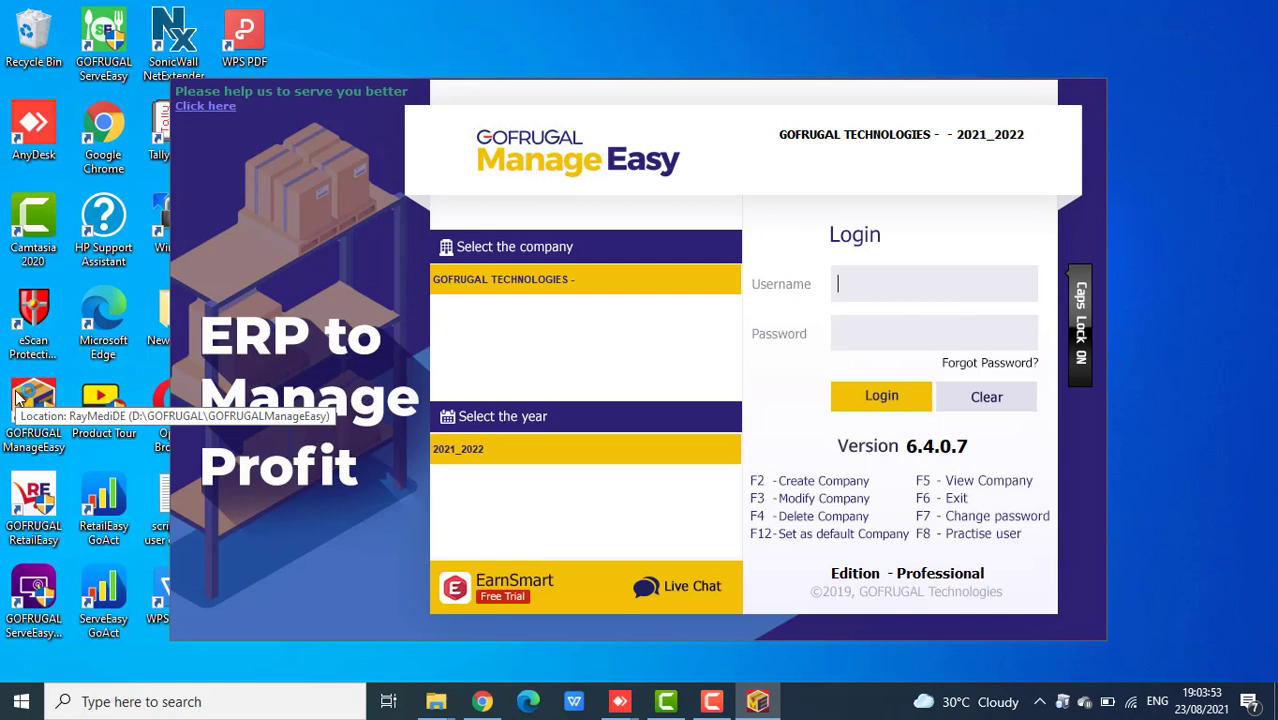
type("SUPERUSER")
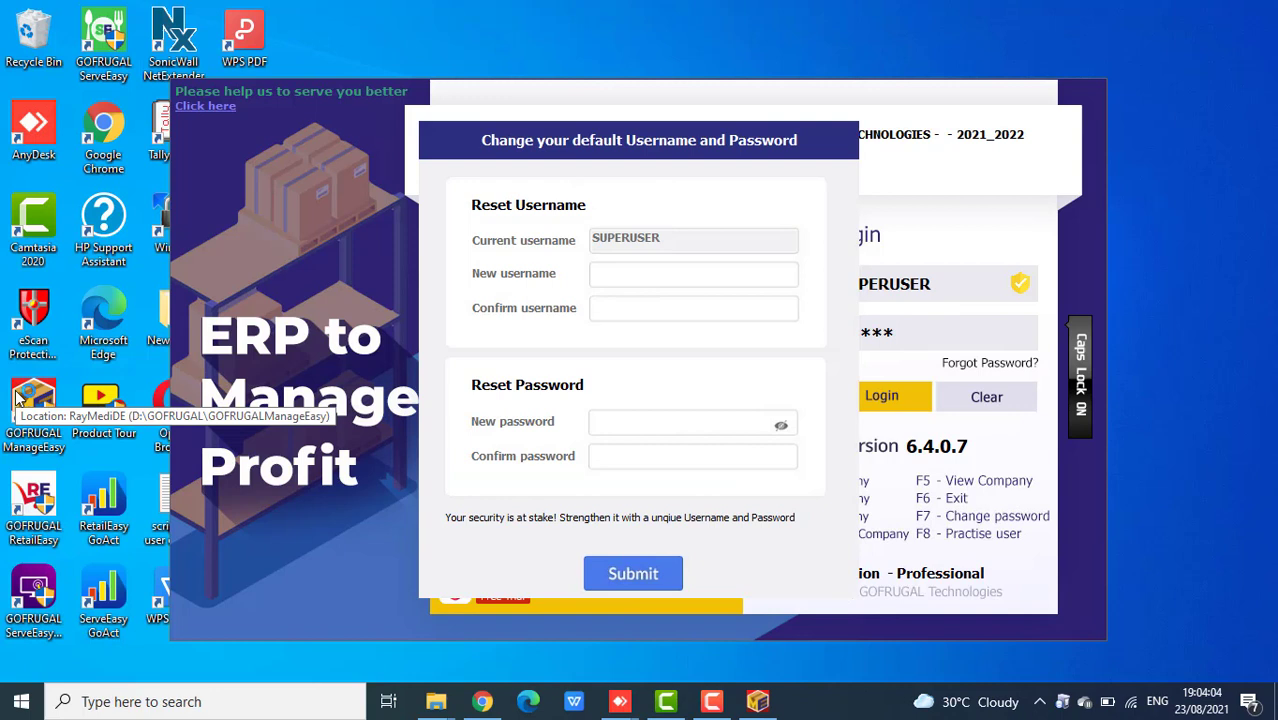
- Enter DIVYA as new and confirmed username, and the new password in both fields
left_click(693, 273)
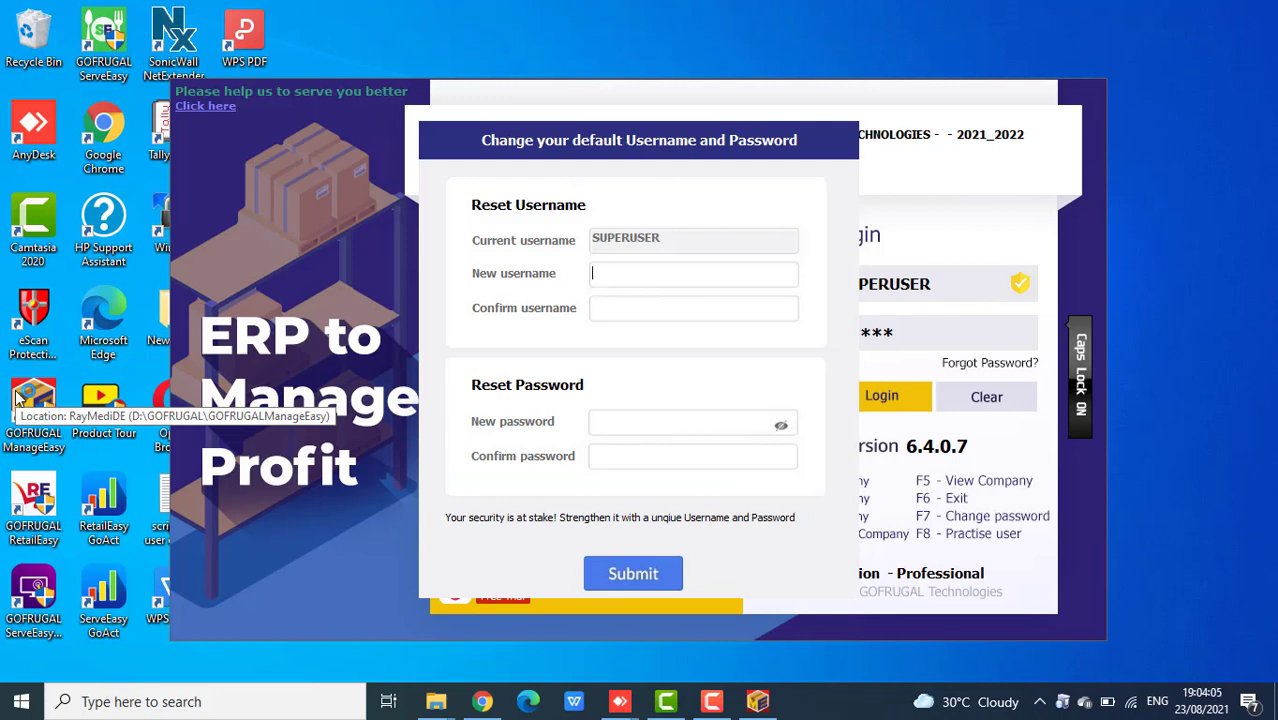
type("DIVYA")
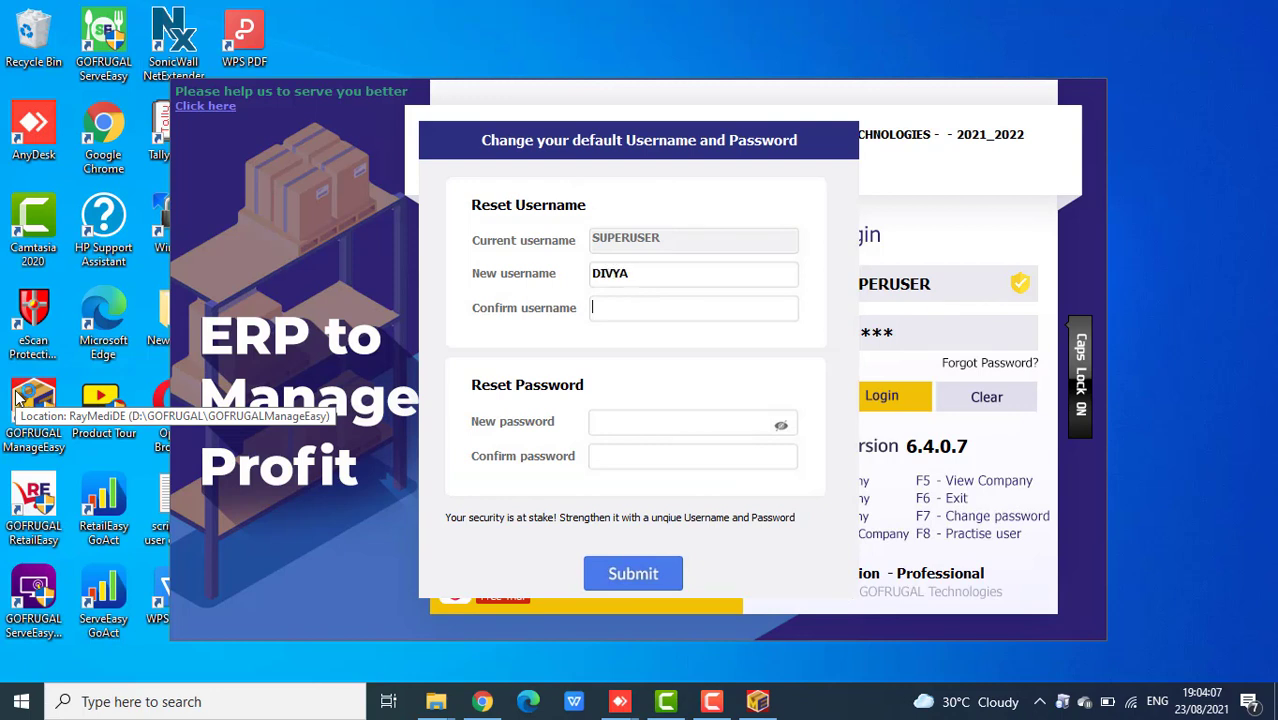
type("DIVYA")
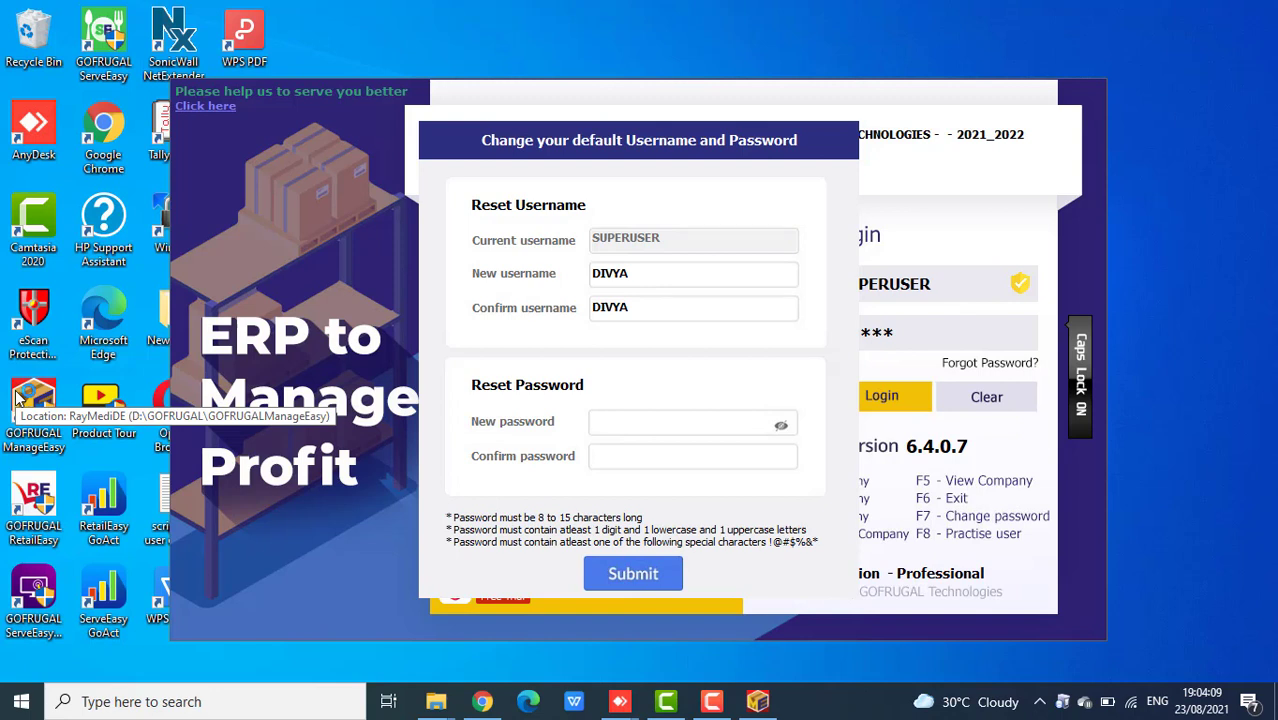
left_click(692, 421)
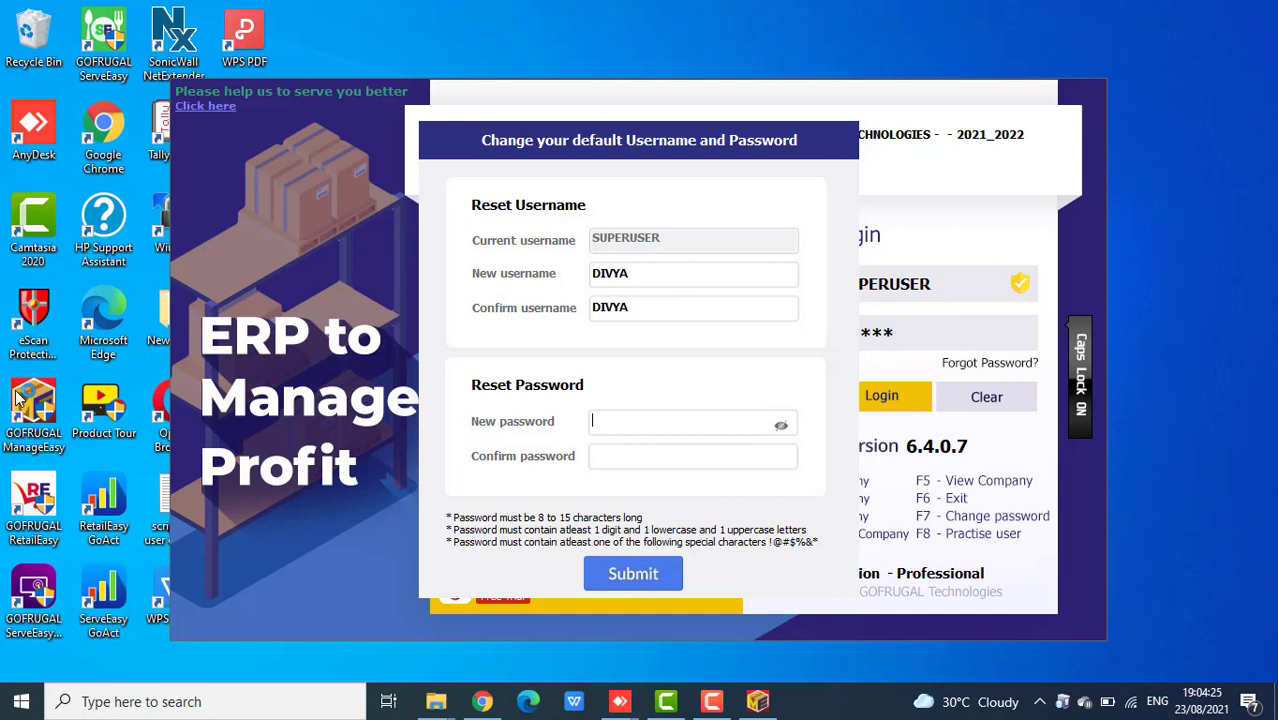
type("**********")
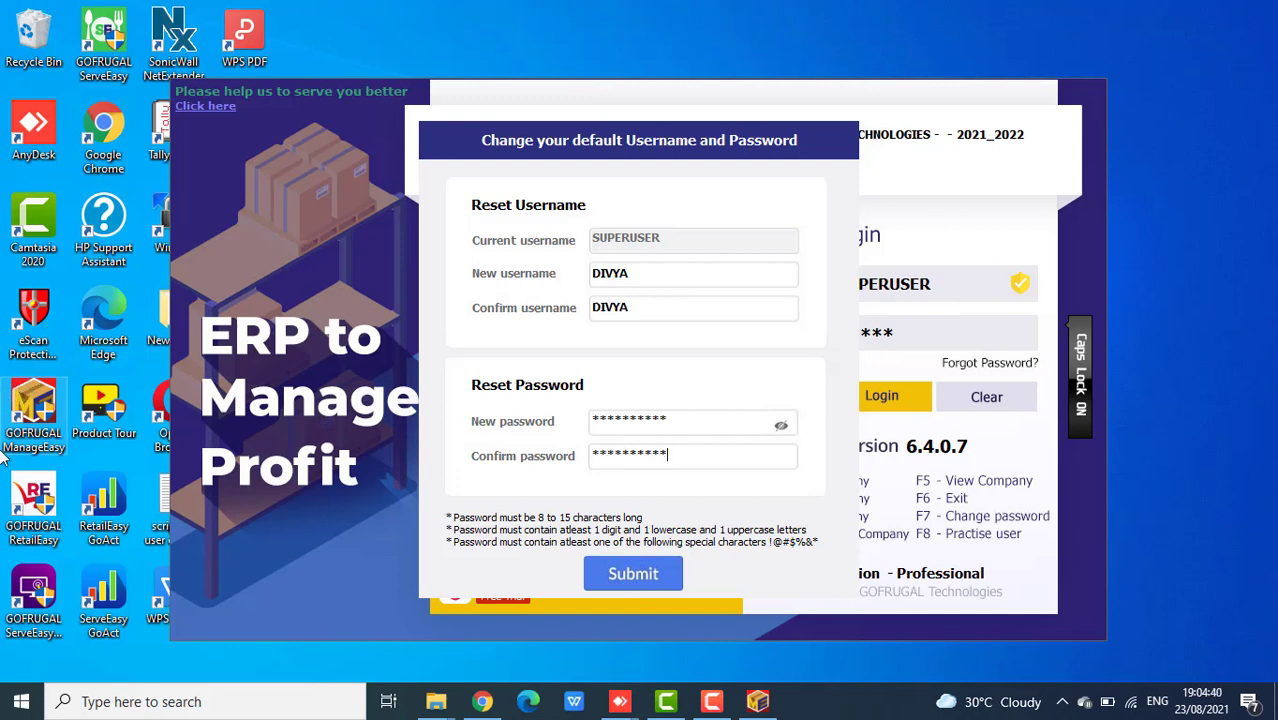
- Submit the reset form and accept OTP verification
left_click(632, 573)
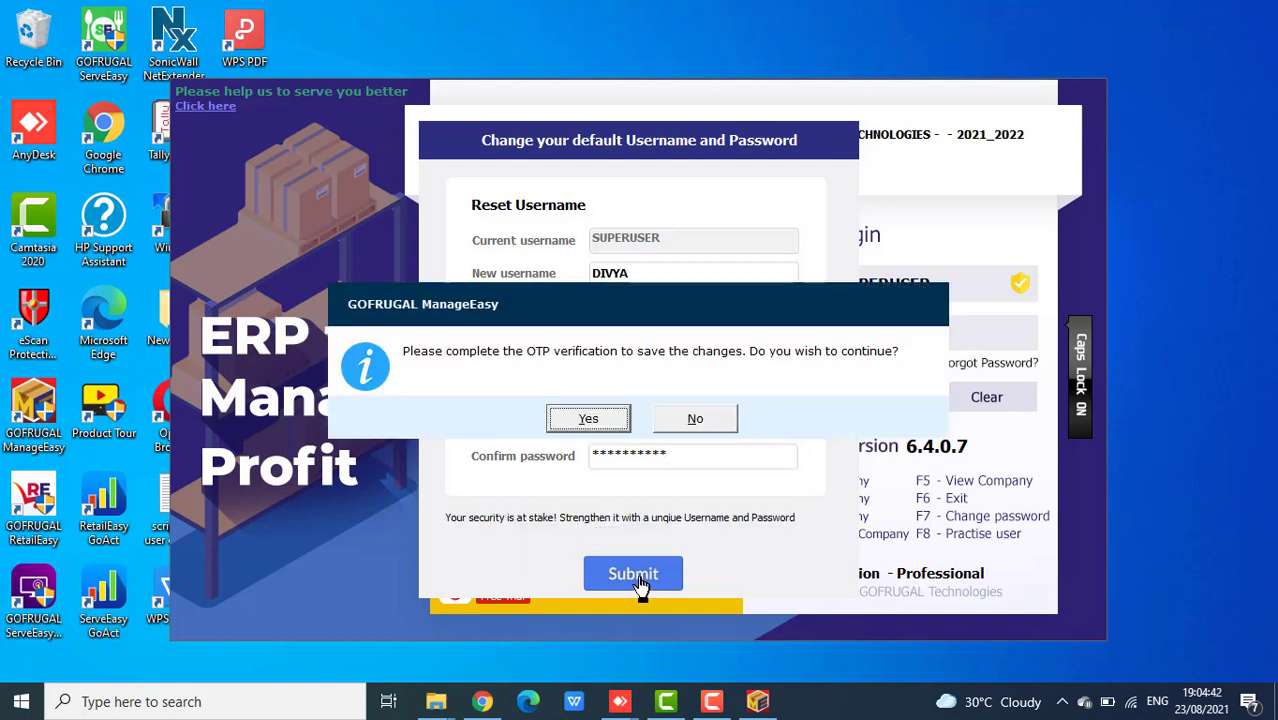
mouse_move(500, 402)
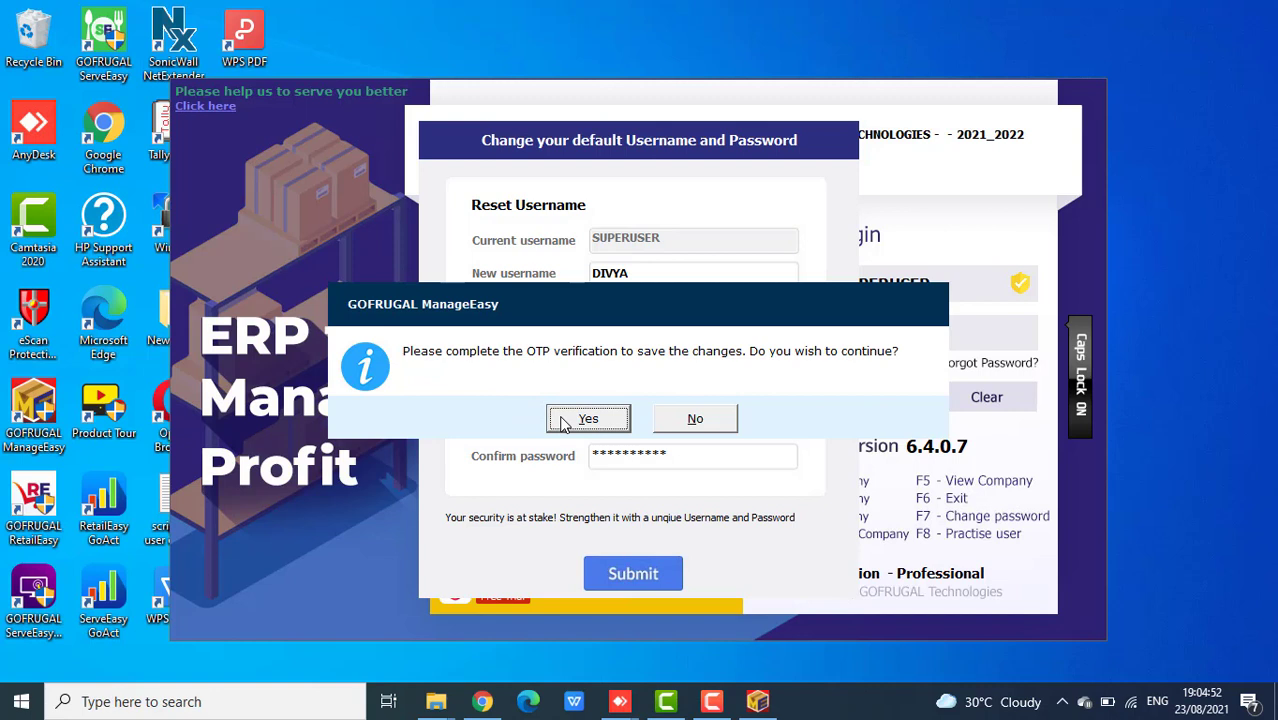
left_click(588, 418)
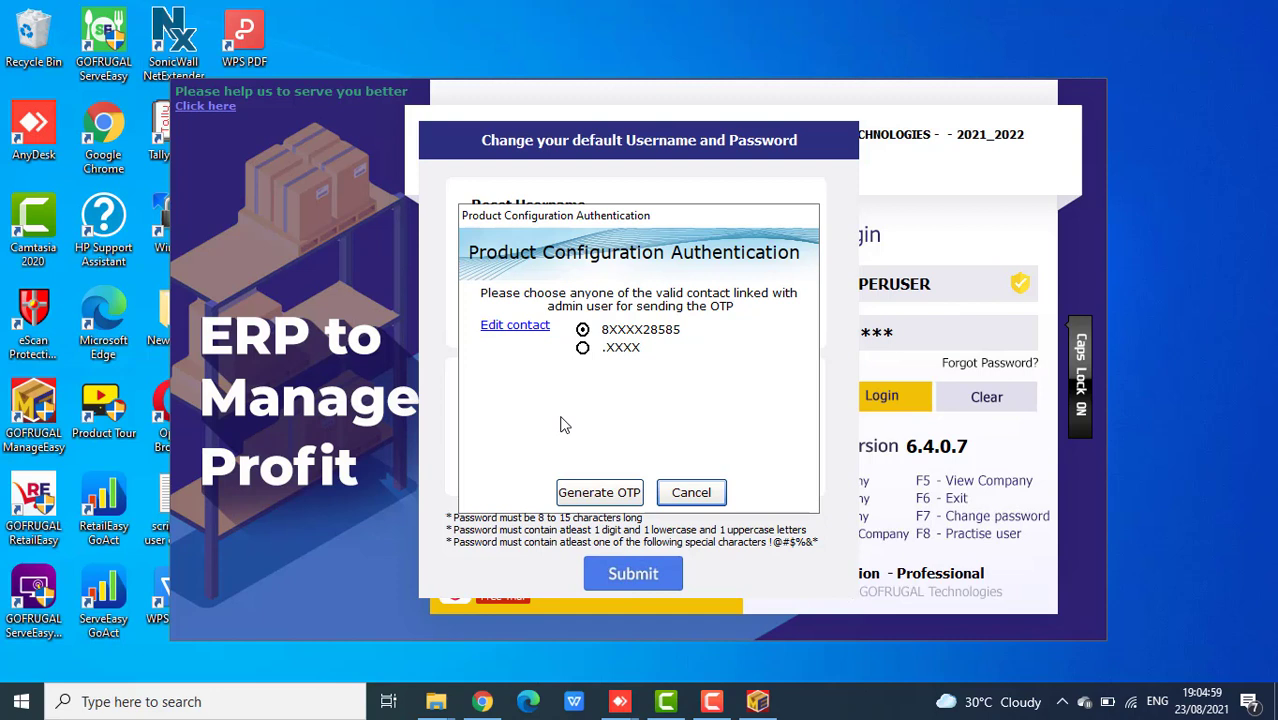
mouse_move(625, 345)
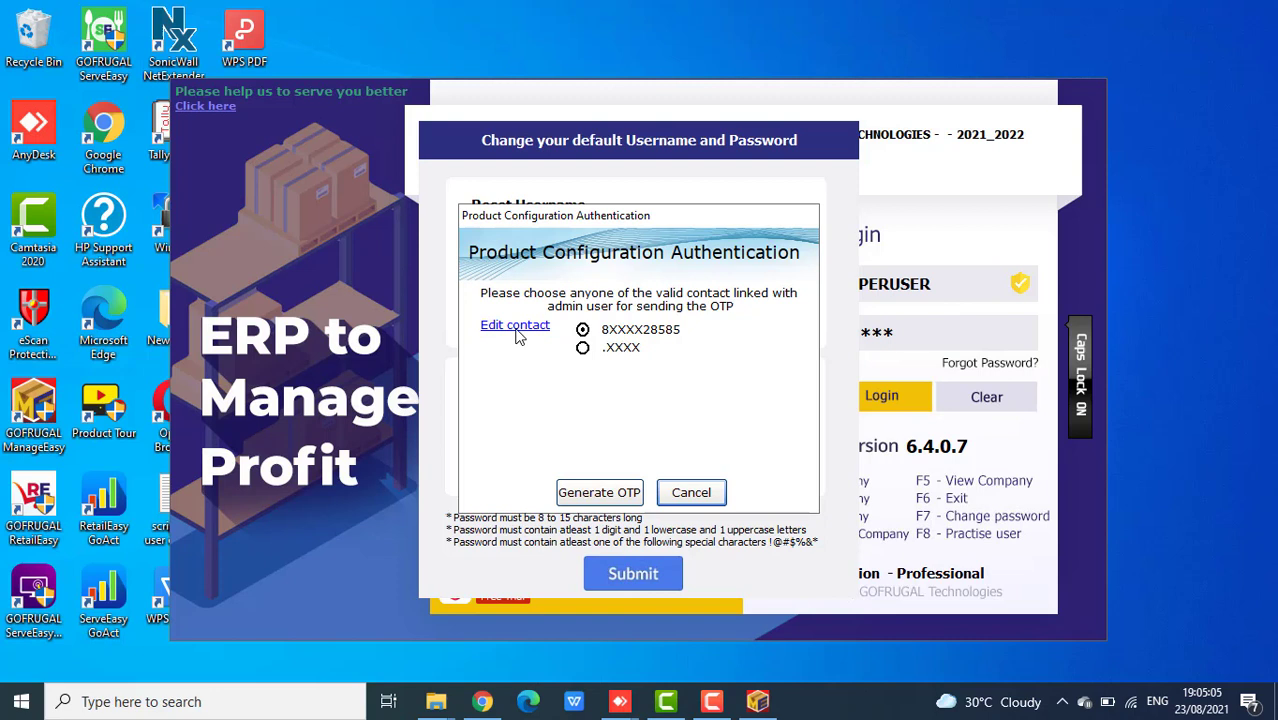
left_click(515, 324)
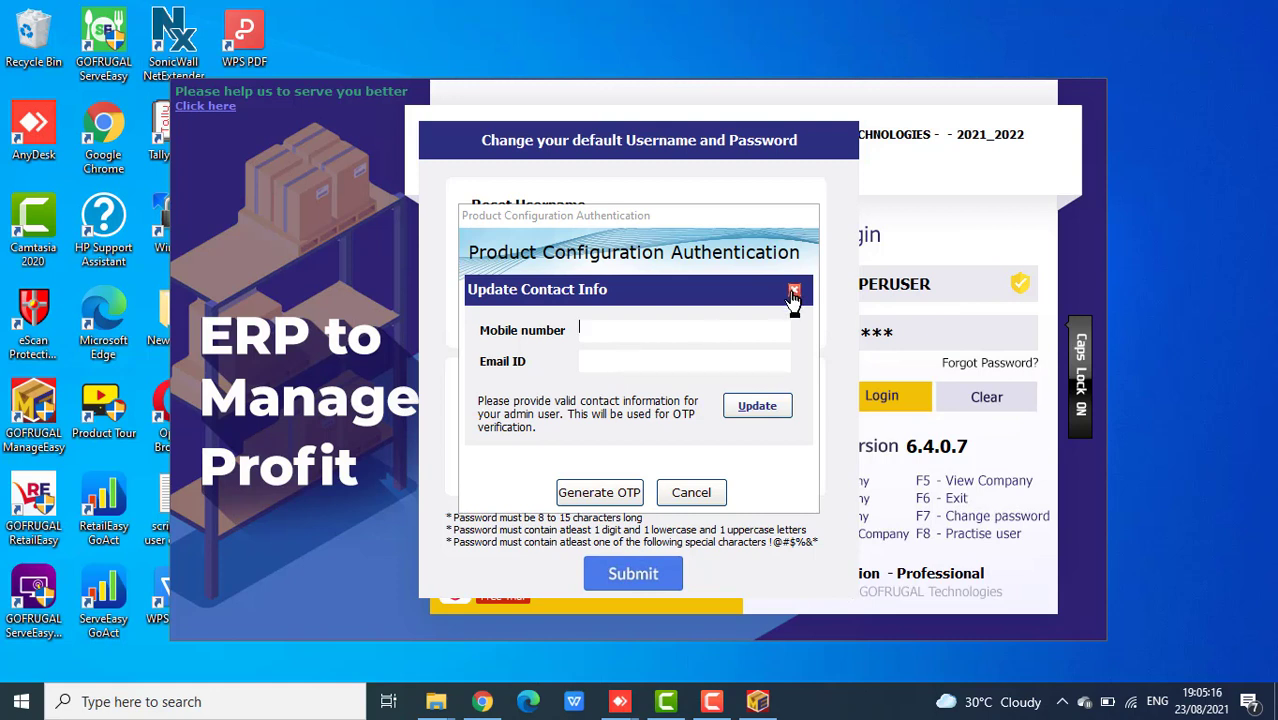
left_click(793, 291)
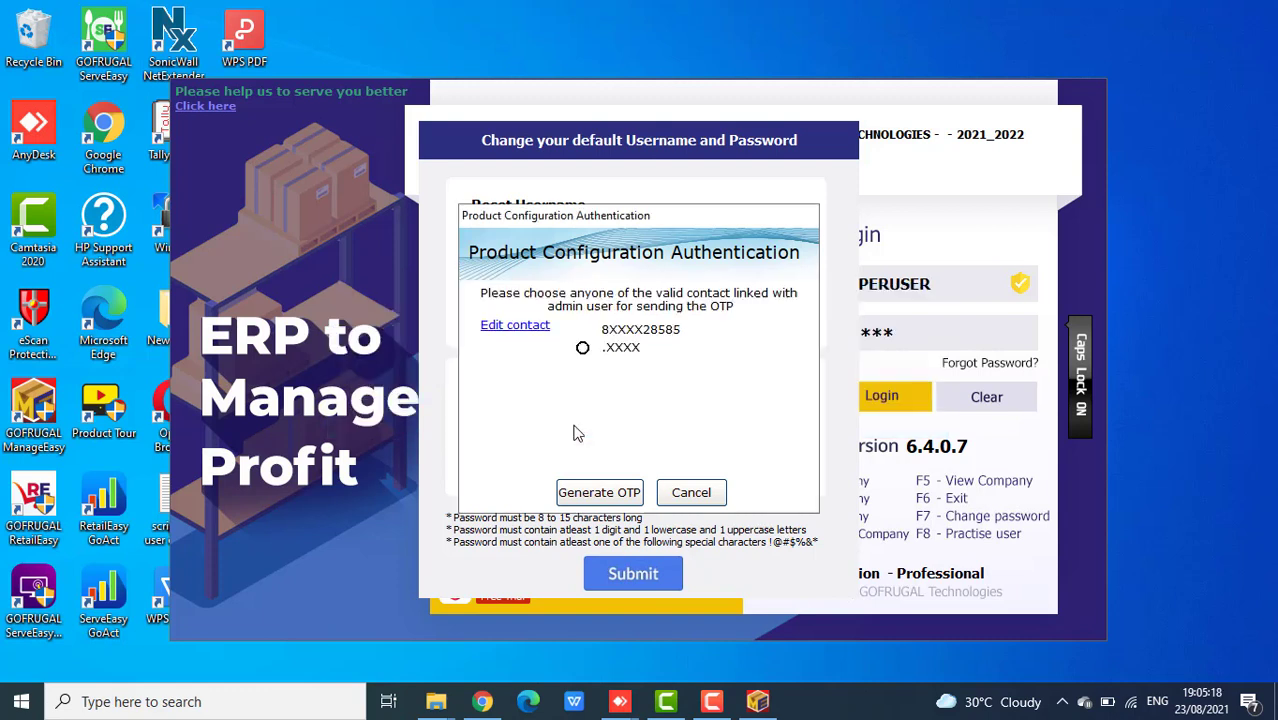
left_click(583, 329)
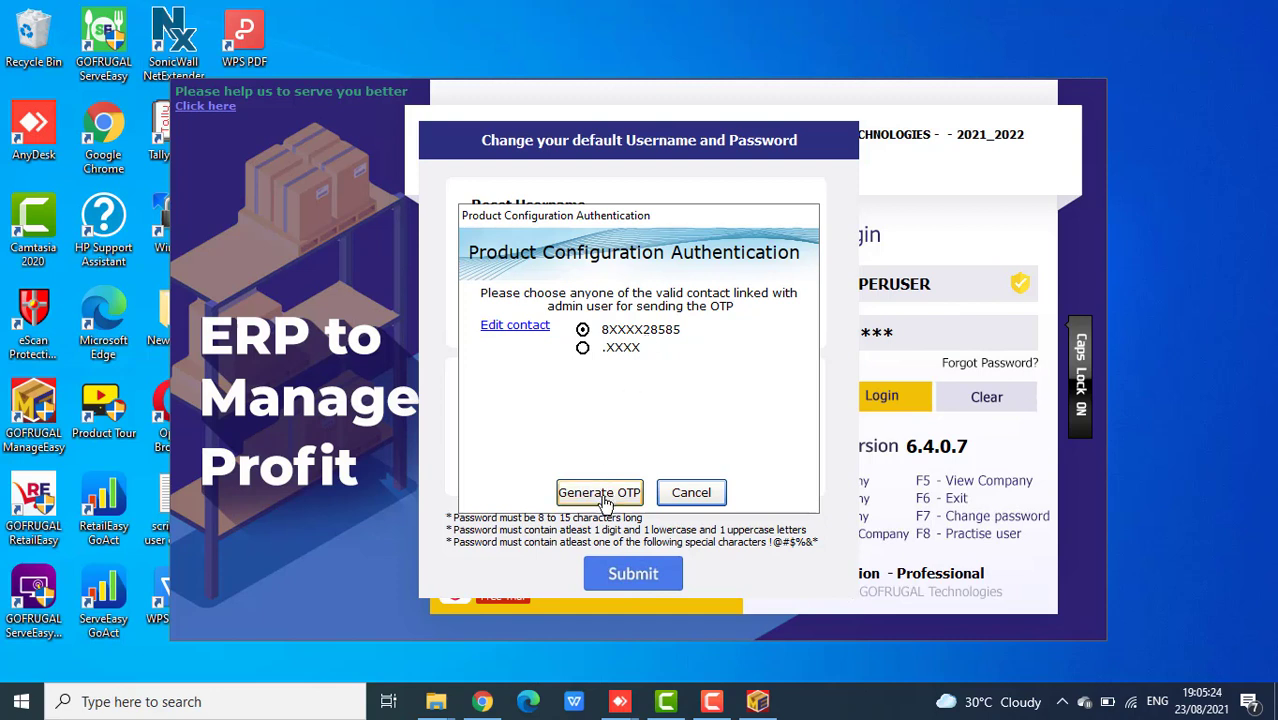
left_click(599, 492)
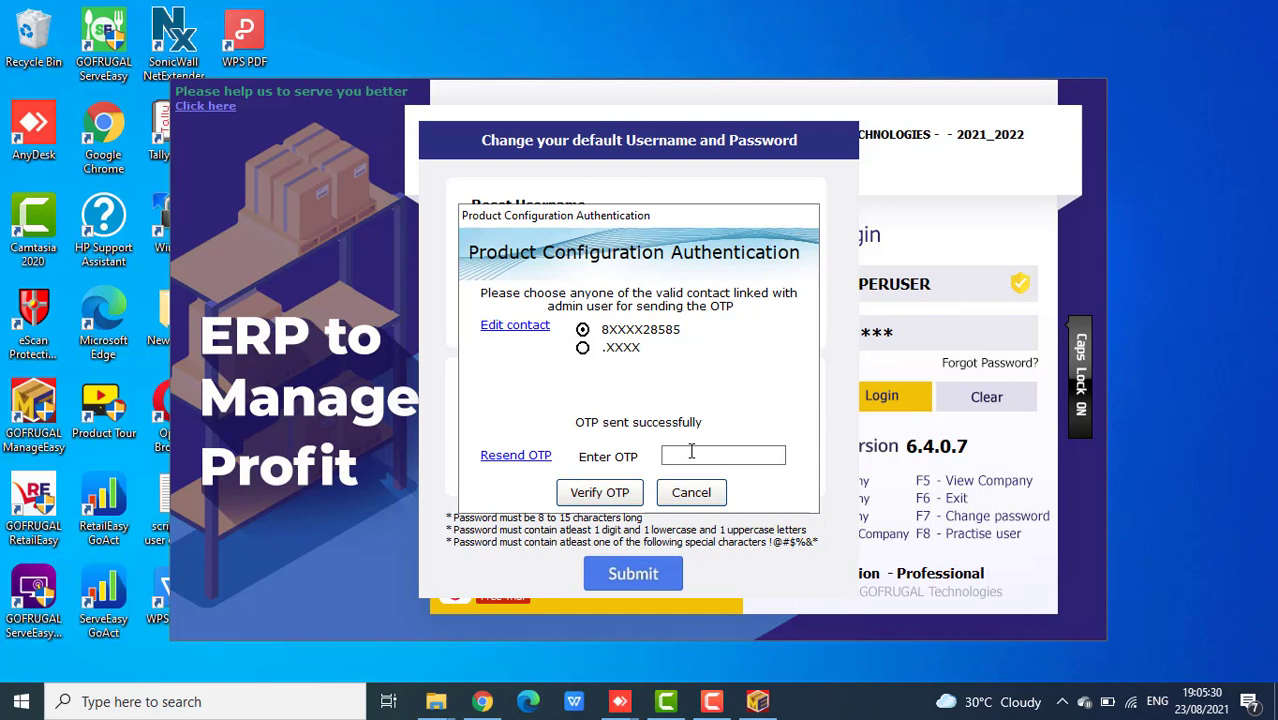
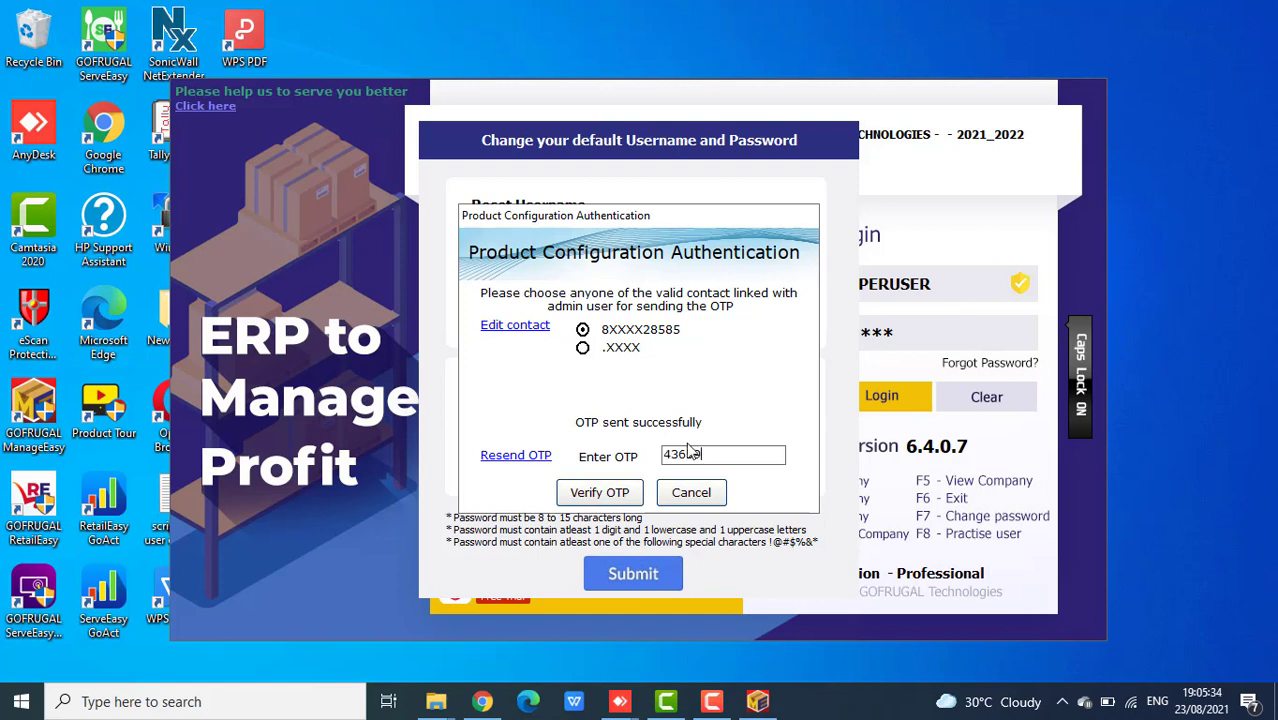
left_click(599, 492)
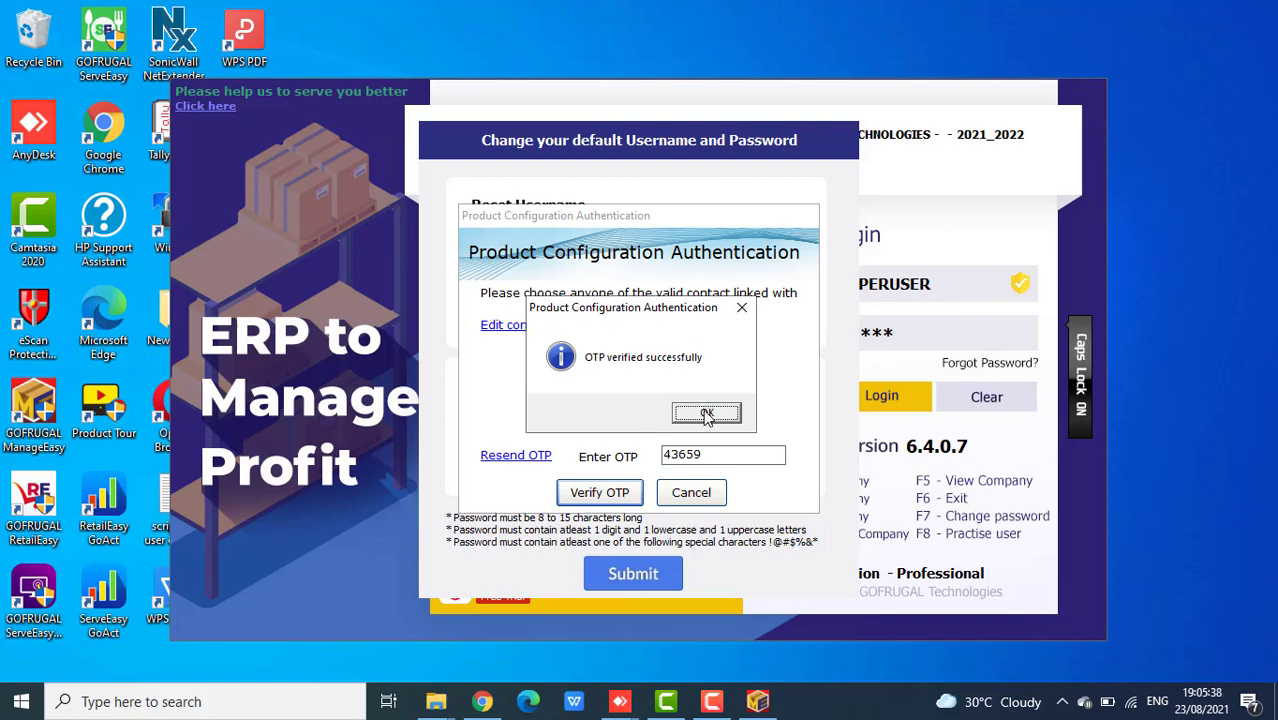
left_click(707, 414)
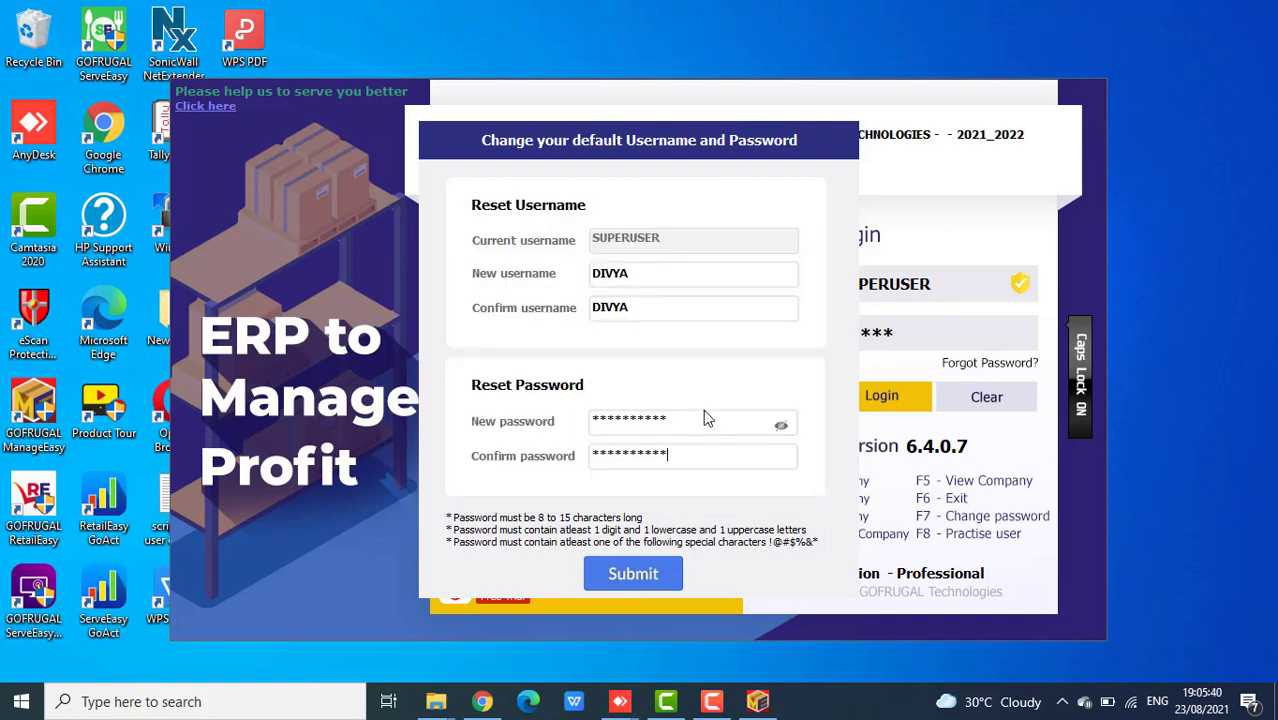
left_click(633, 573)
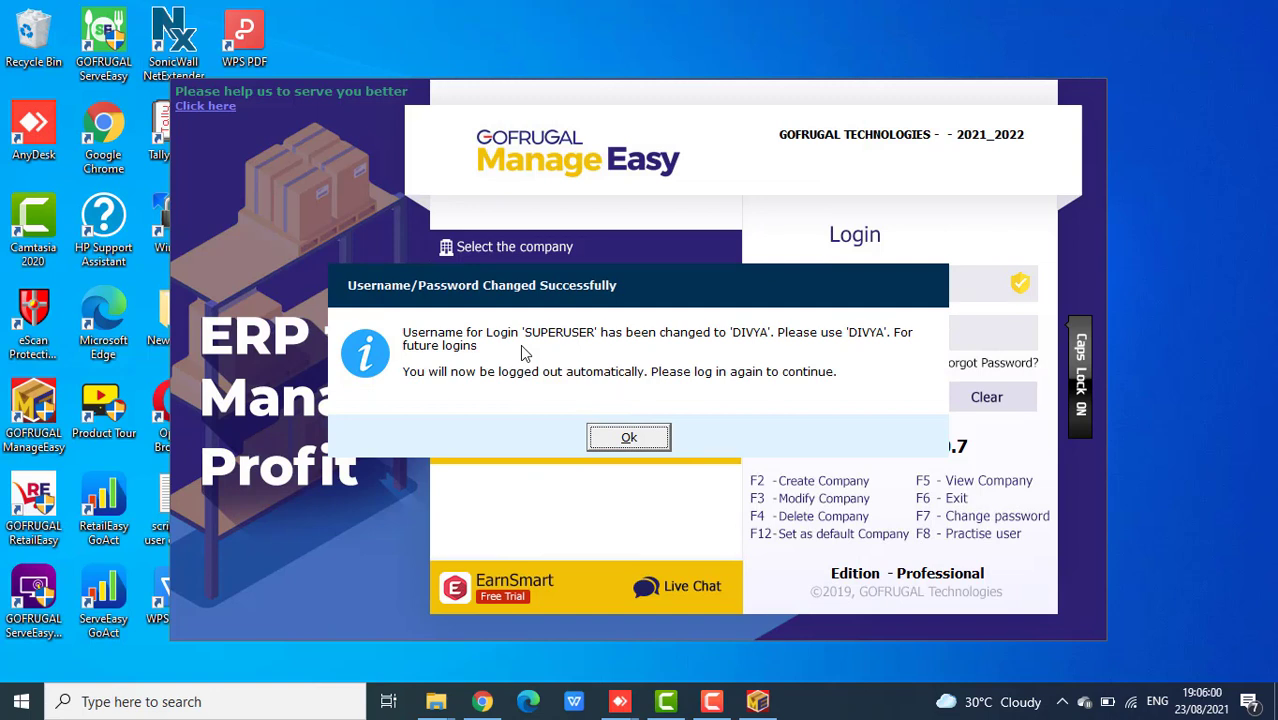
mouse_move(660, 360)
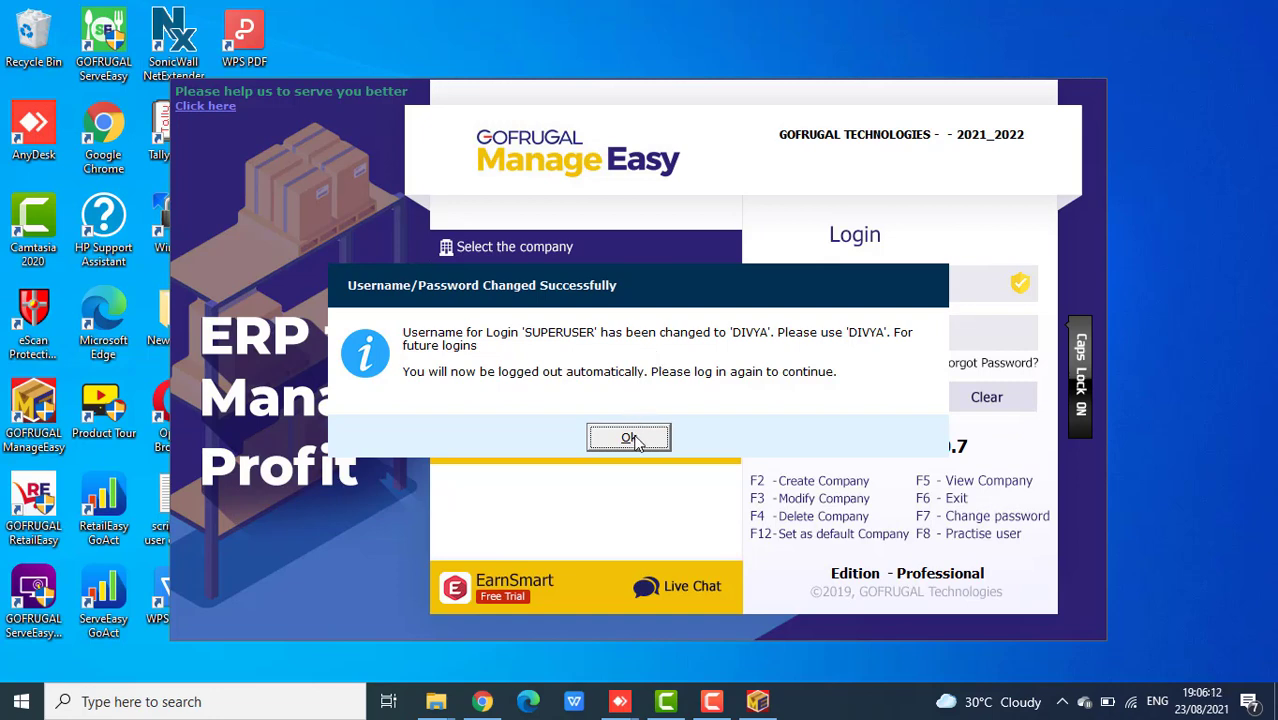
- Acknowledge the Username/Password Changed Successfully message to log out
left_click(628, 438)
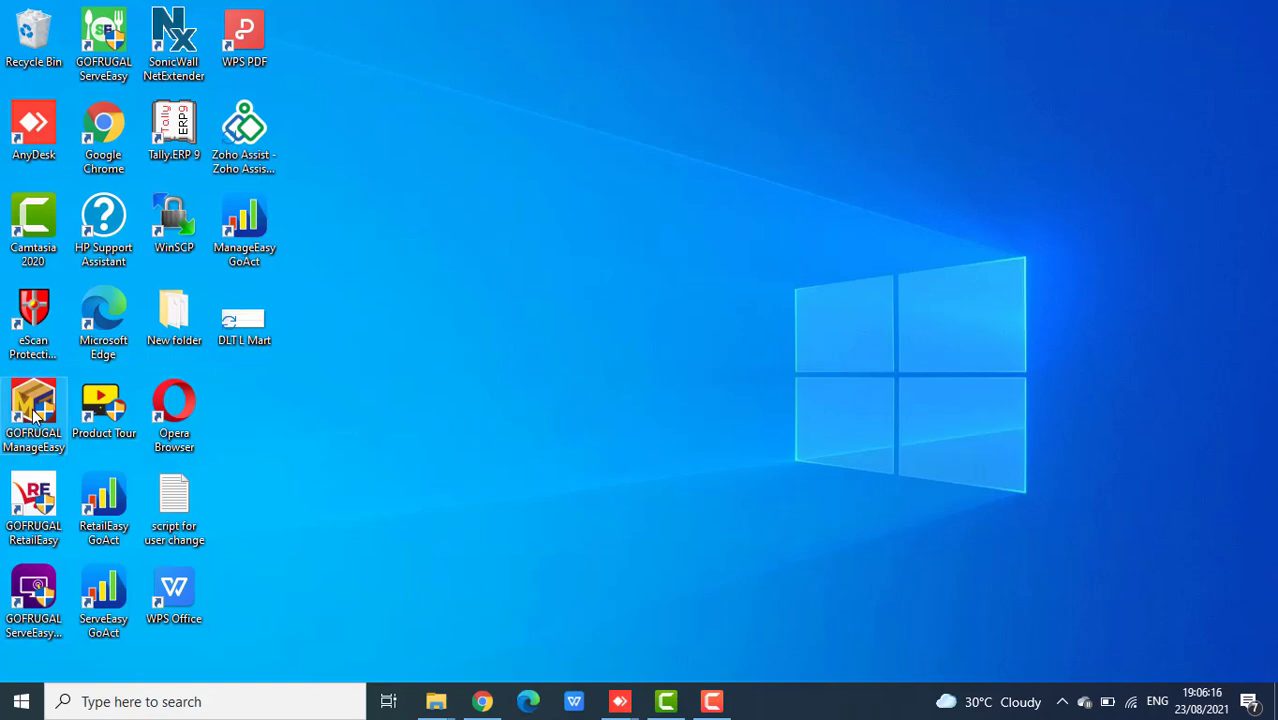
- Relaunch ManageEasy and log in as DIVYA with the new password
double_click(33, 410)
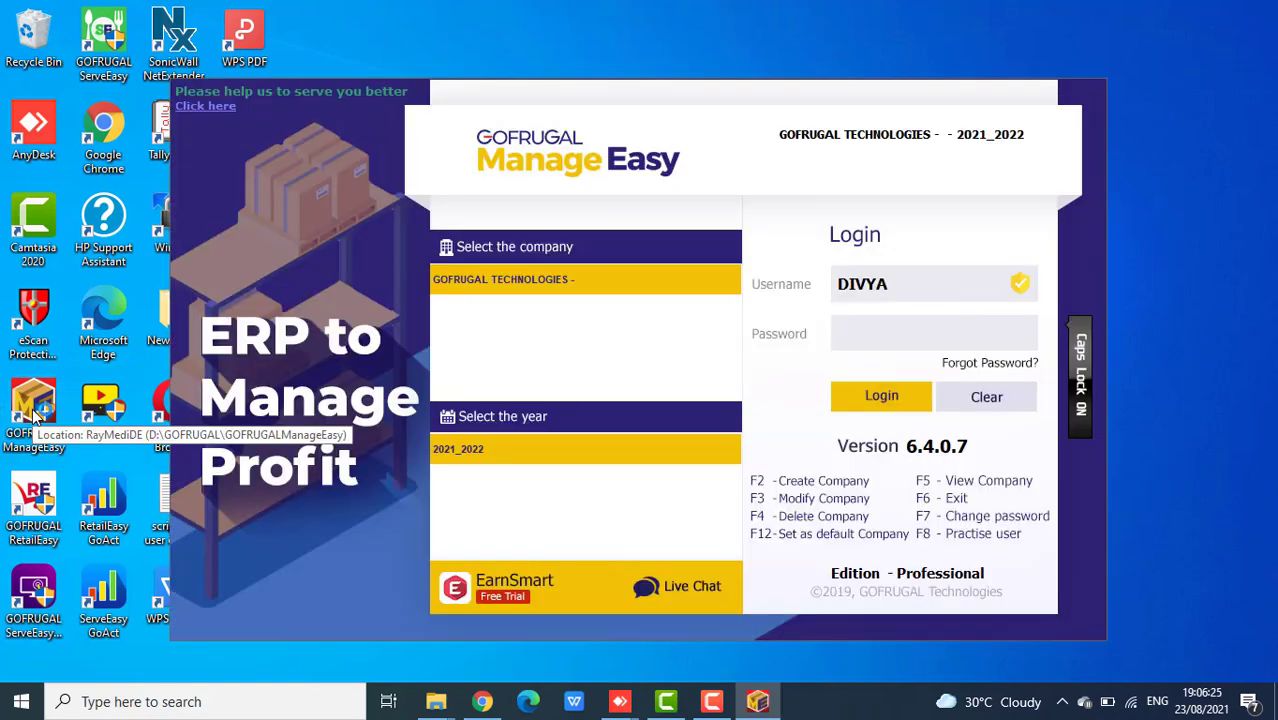
left_click(933, 333)
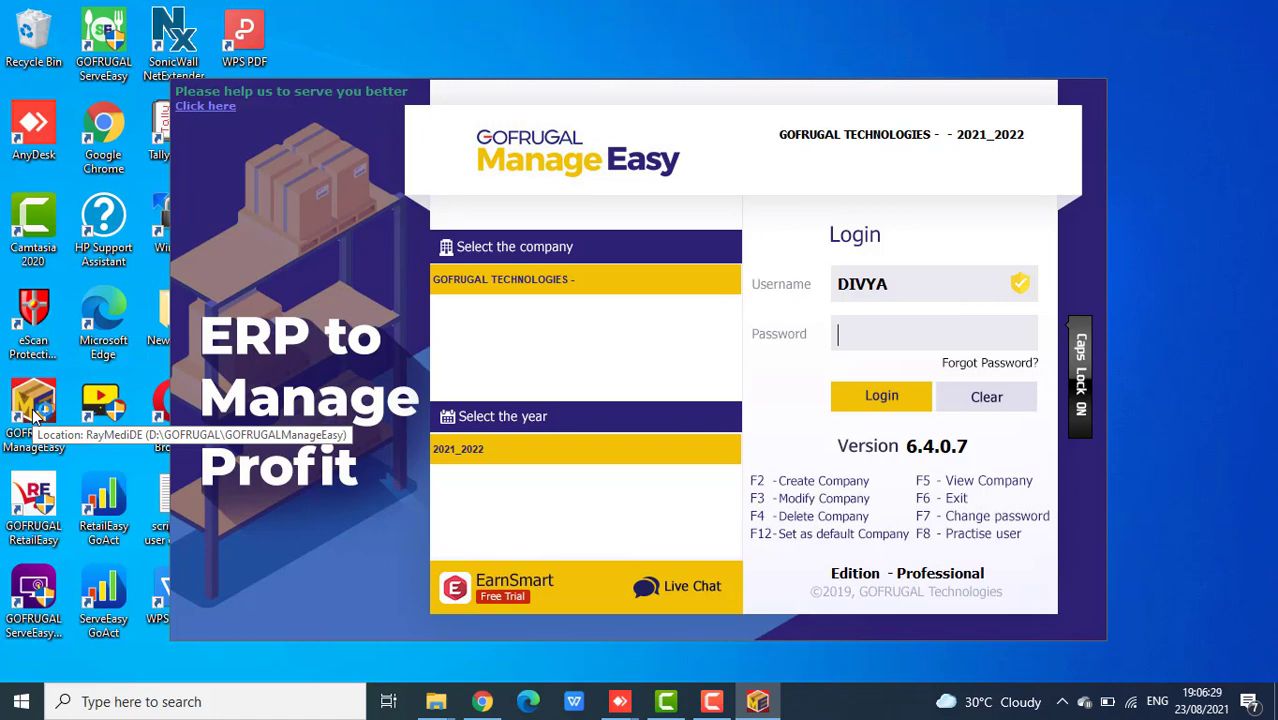
left_click(880, 395)
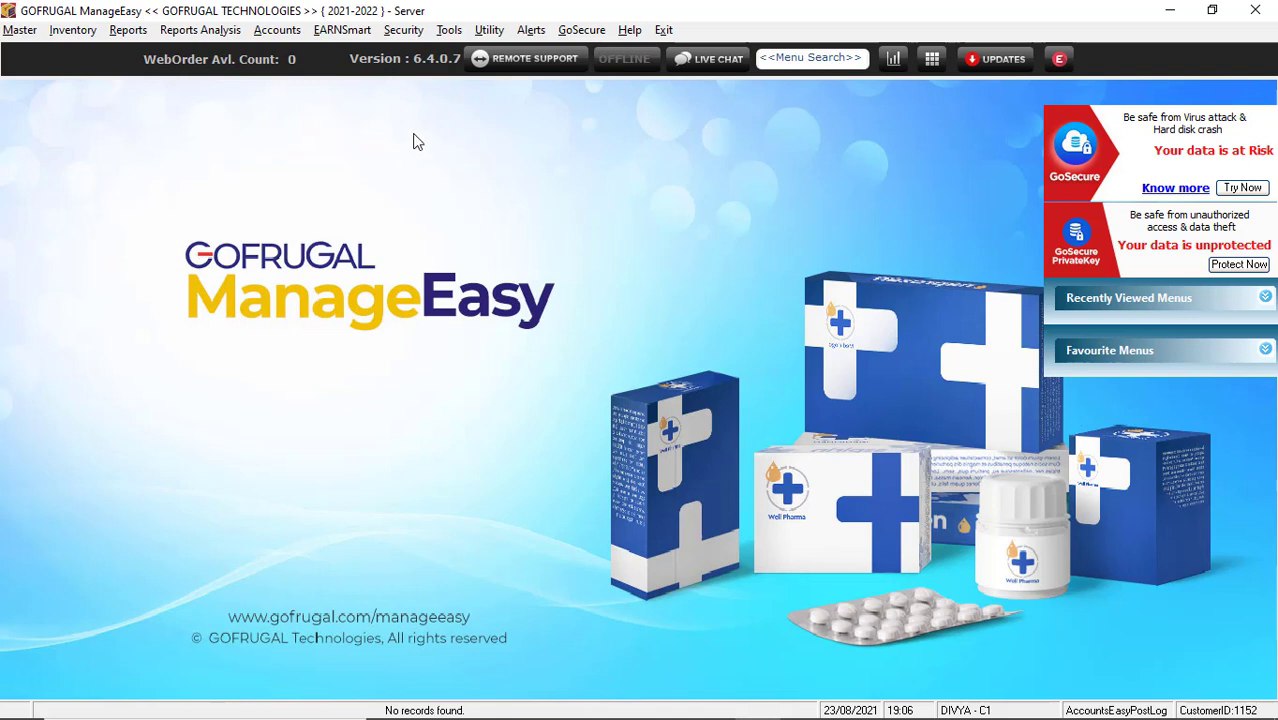
- Open Security Manager from Tools > Options to view DIVYA and PracticeAdmin
left_click(449, 29)
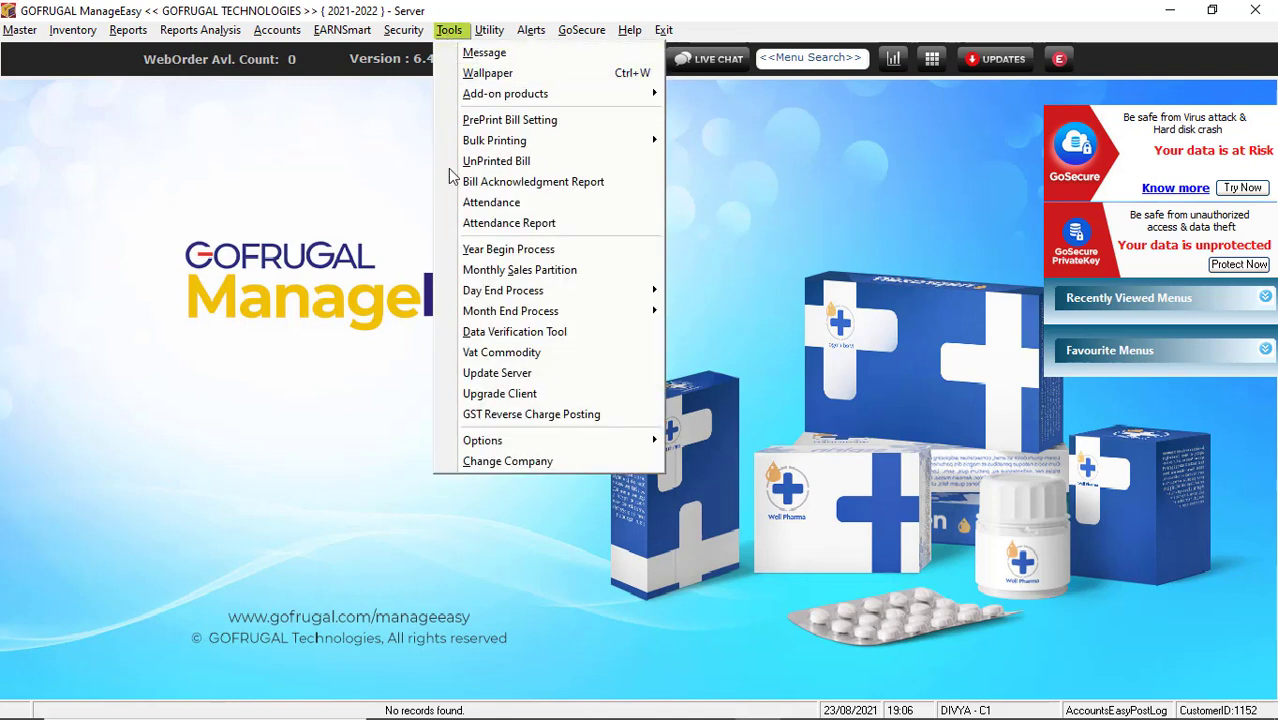
mouse_move(482, 440)
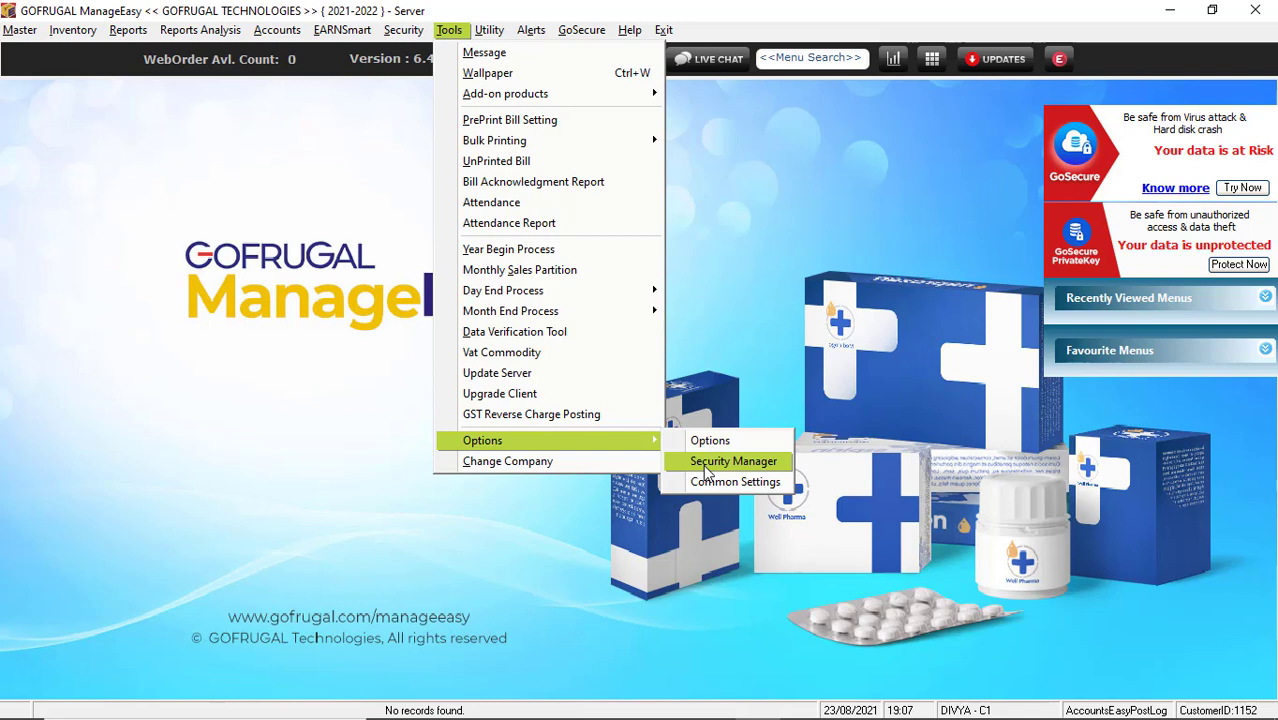
left_click(733, 461)
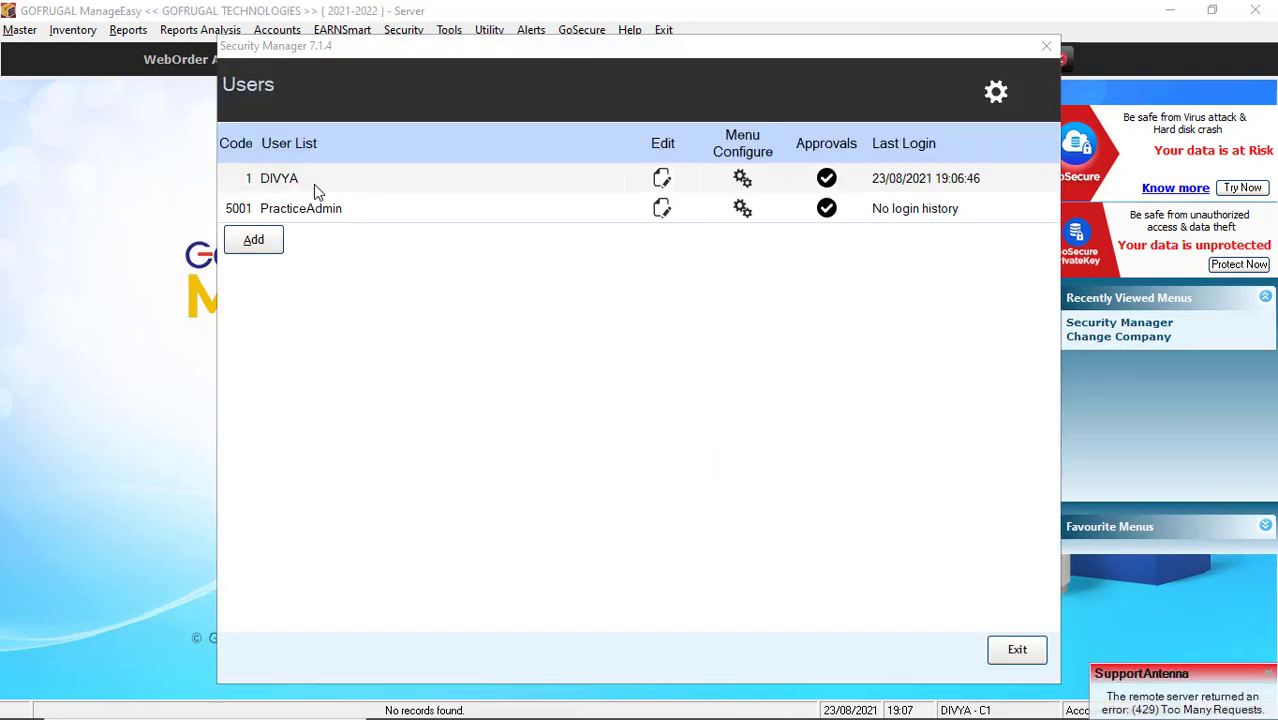